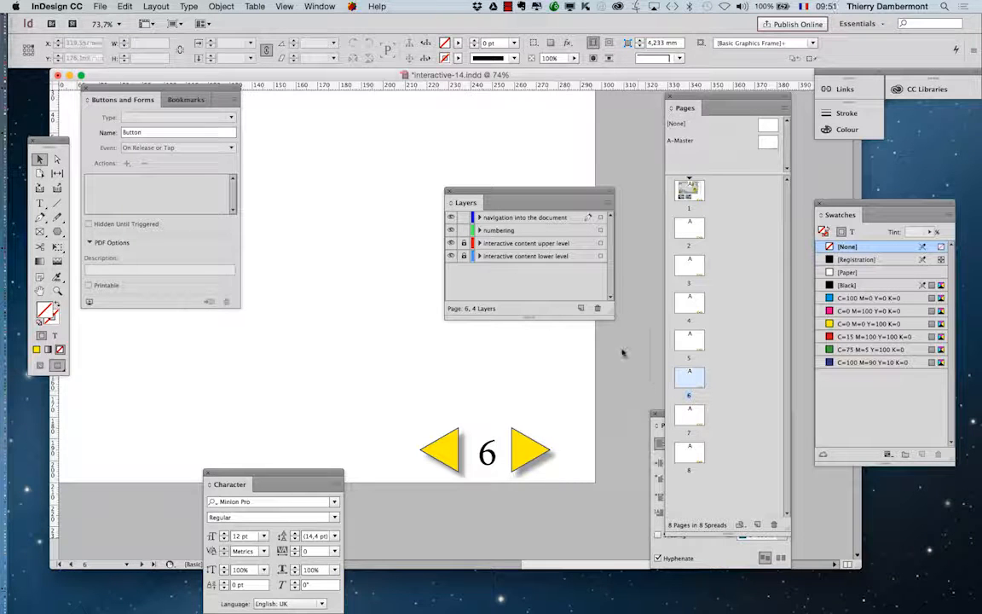
mouse_move(567, 407)
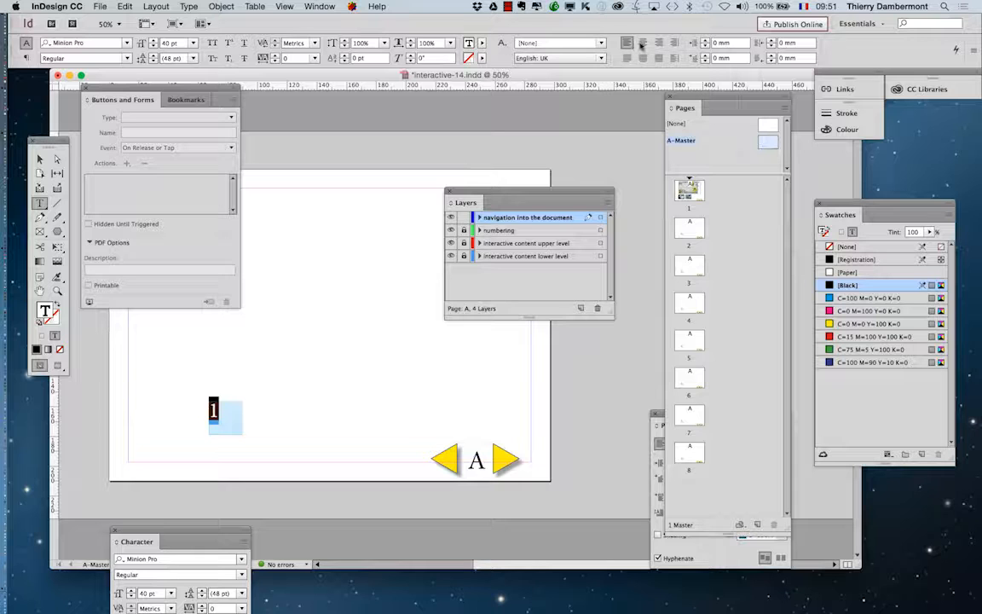
Centre the '1' in its frame, fill it with 22% cyan and square it at the bottom-left margin
click(221, 6)
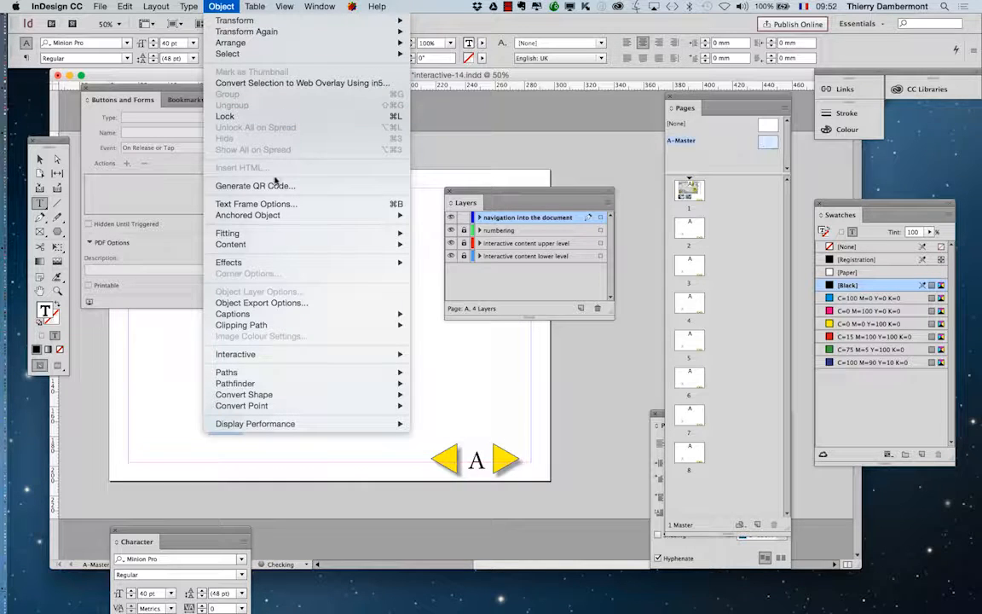
click(256, 202)
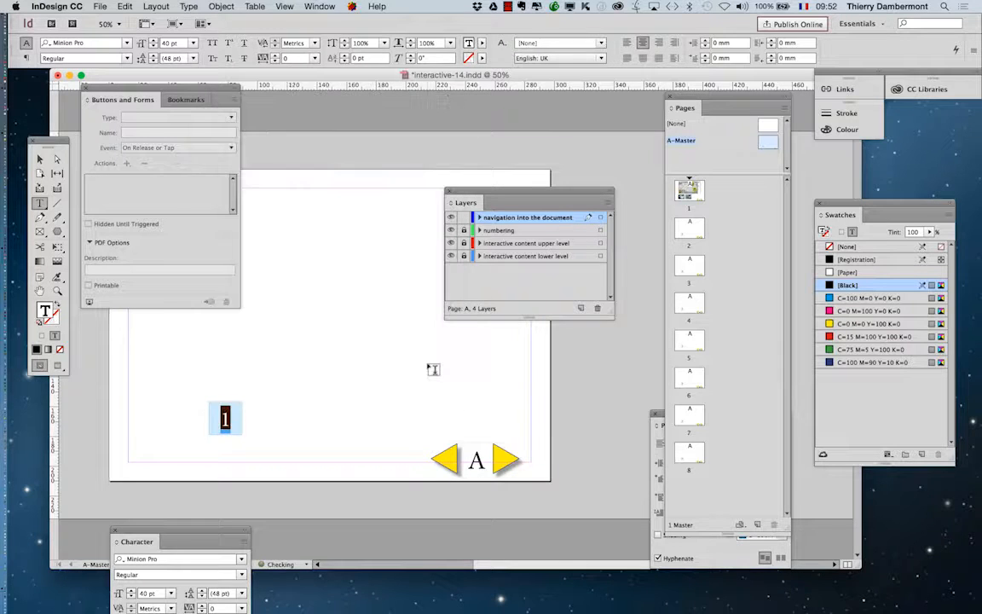
click(39, 159)
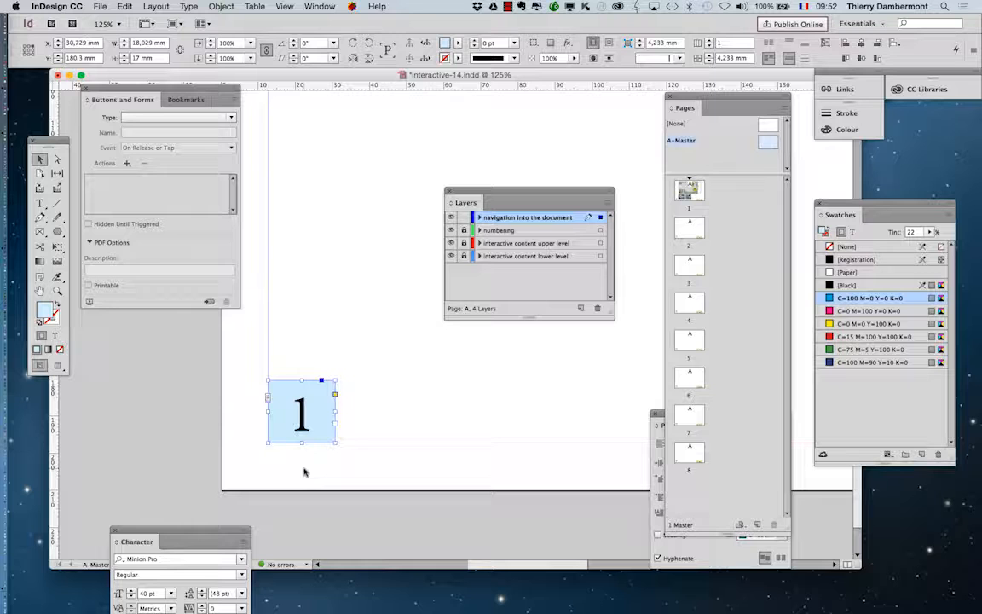
mouse_move(473, 473)
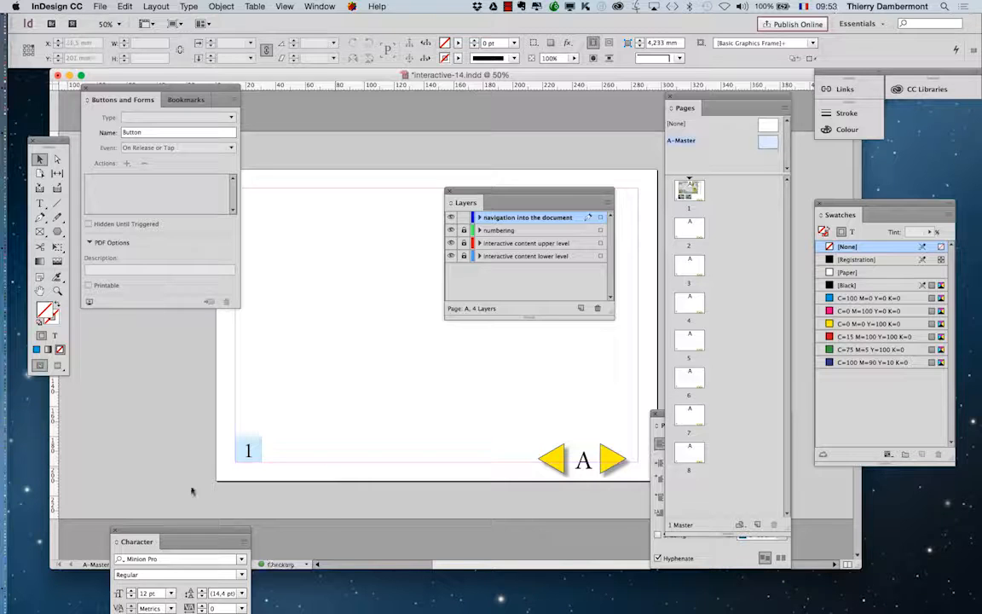
Duplicate the cyan '1' square rightward and repeat the transform to make four in a row
click(248, 449)
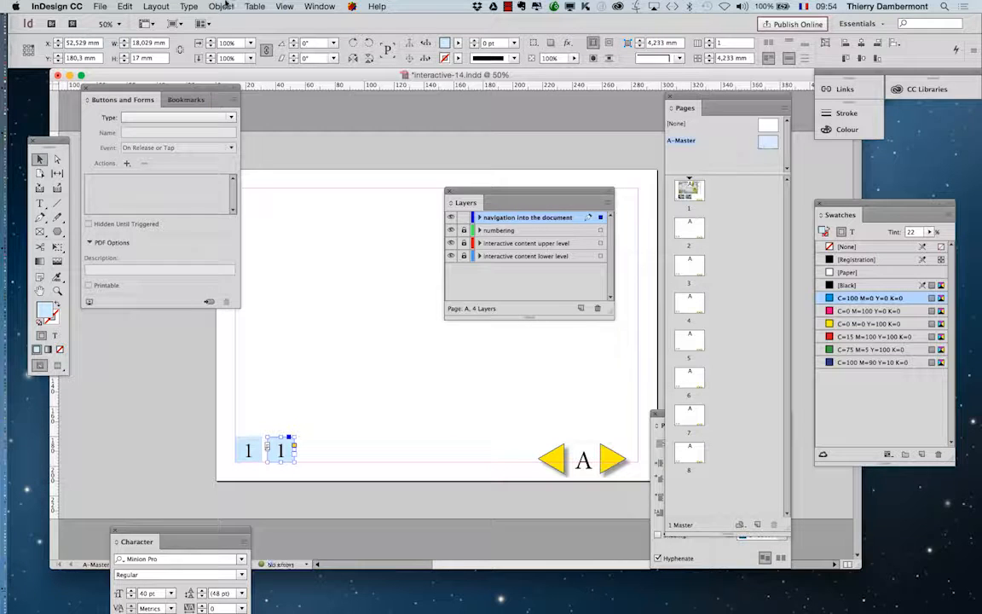
click(221, 7)
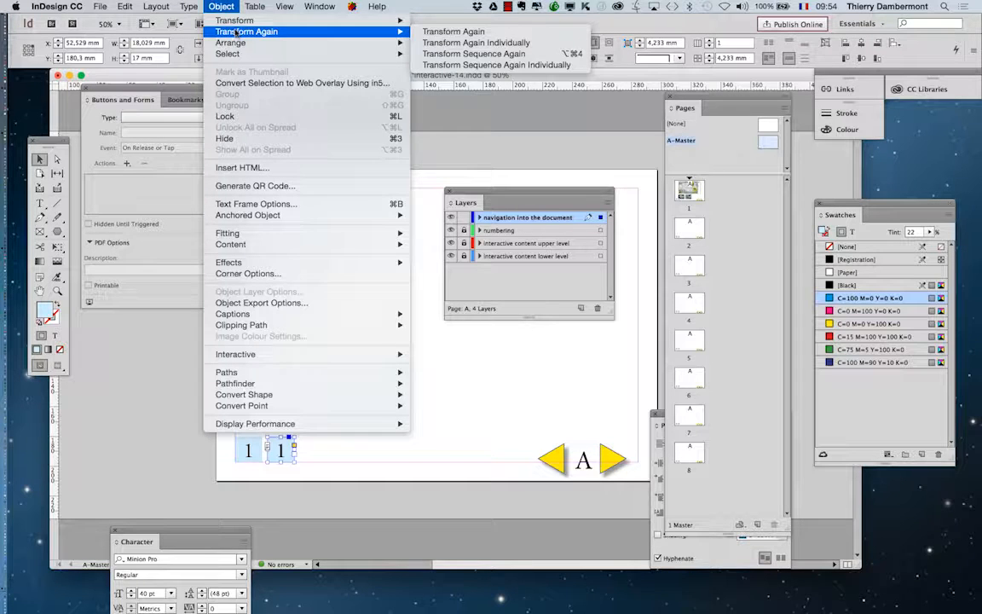
mouse_move(454, 32)
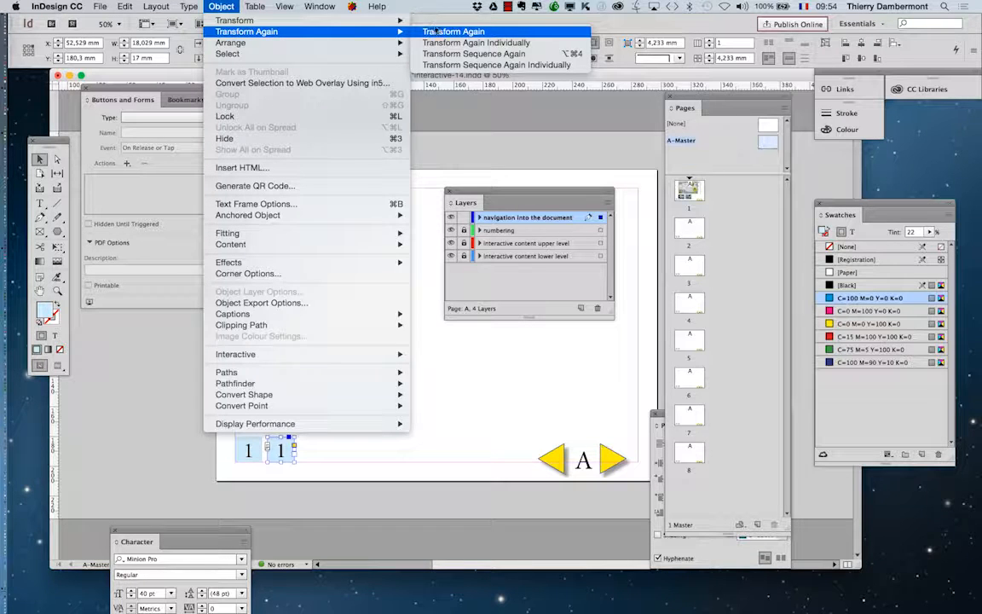
mouse_move(453, 31)
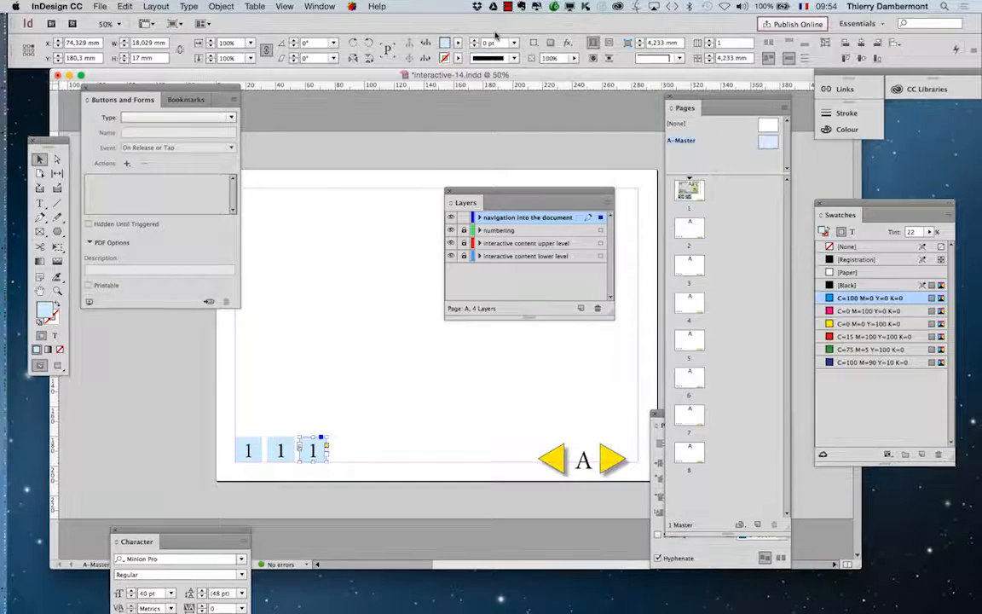
click(221, 6)
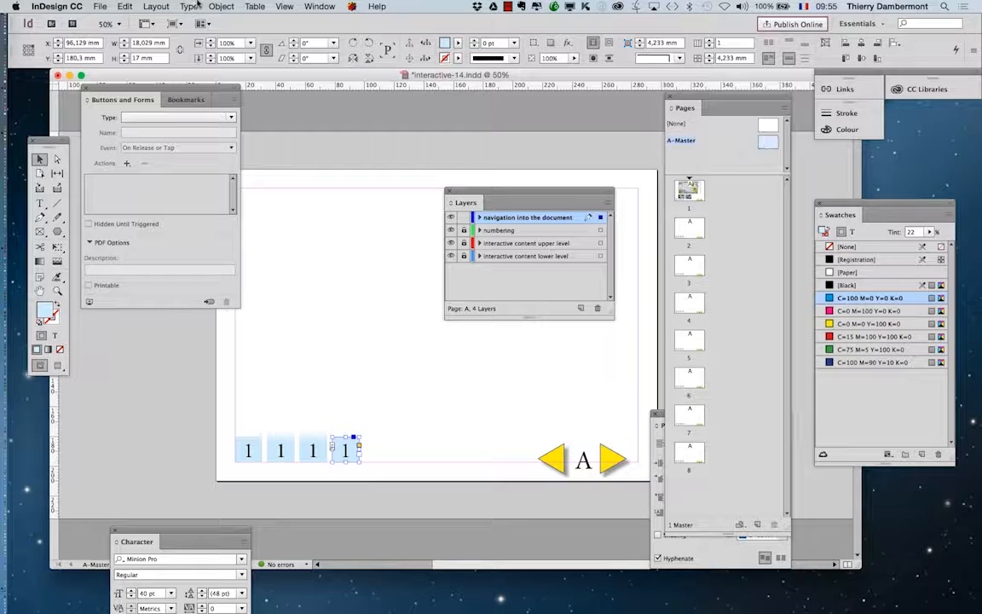
click(221, 7)
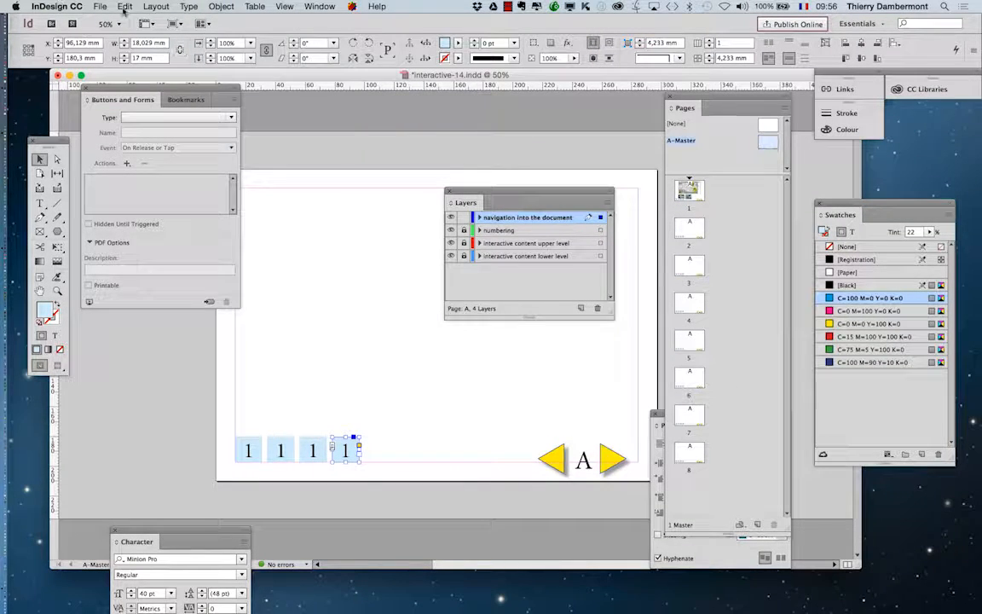
Create the 'Default copy' shortcut set from Default in Keyboard Shortcuts and make it active
click(124, 6)
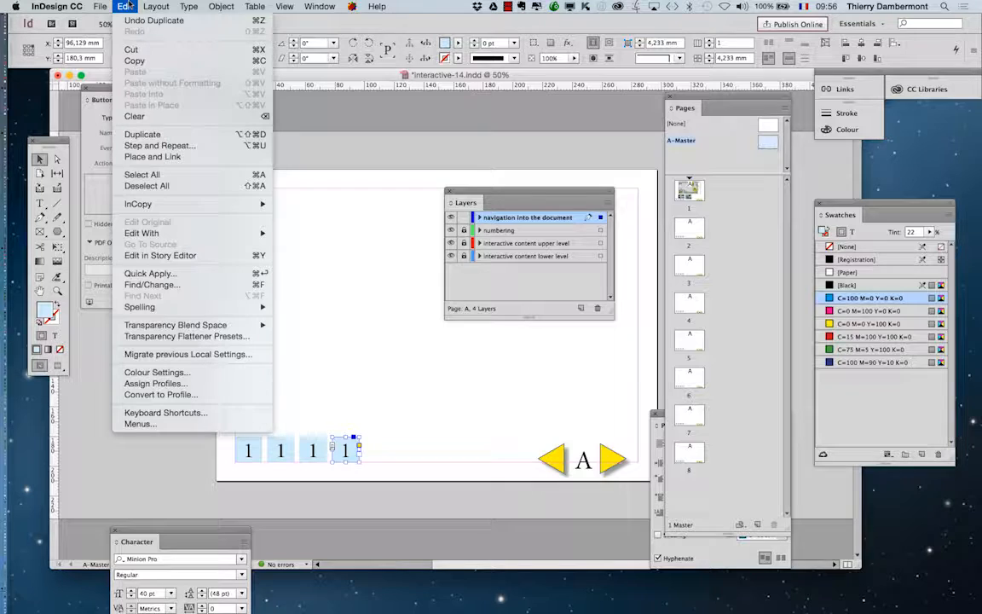
mouse_move(165, 413)
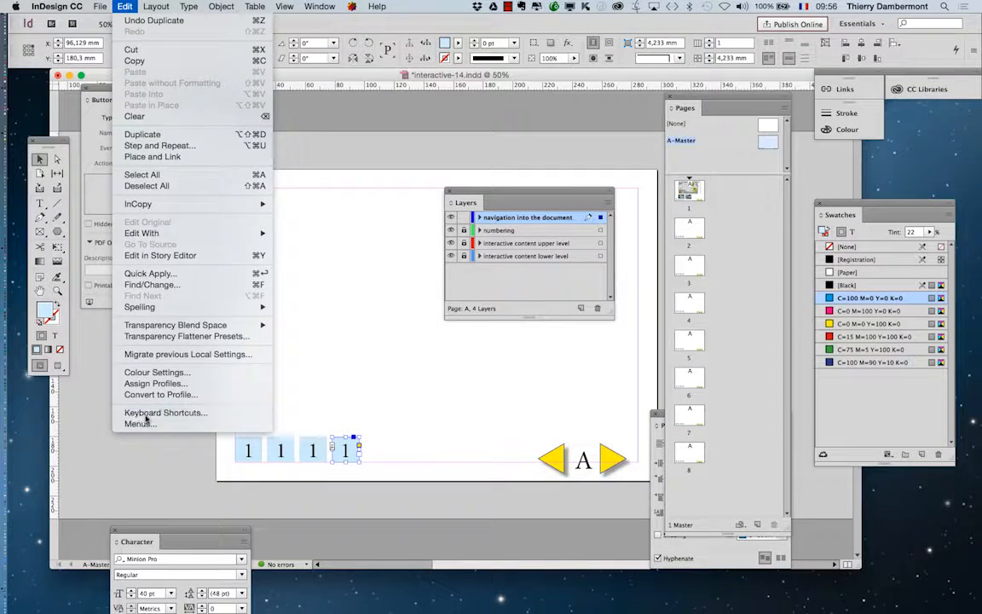
click(165, 412)
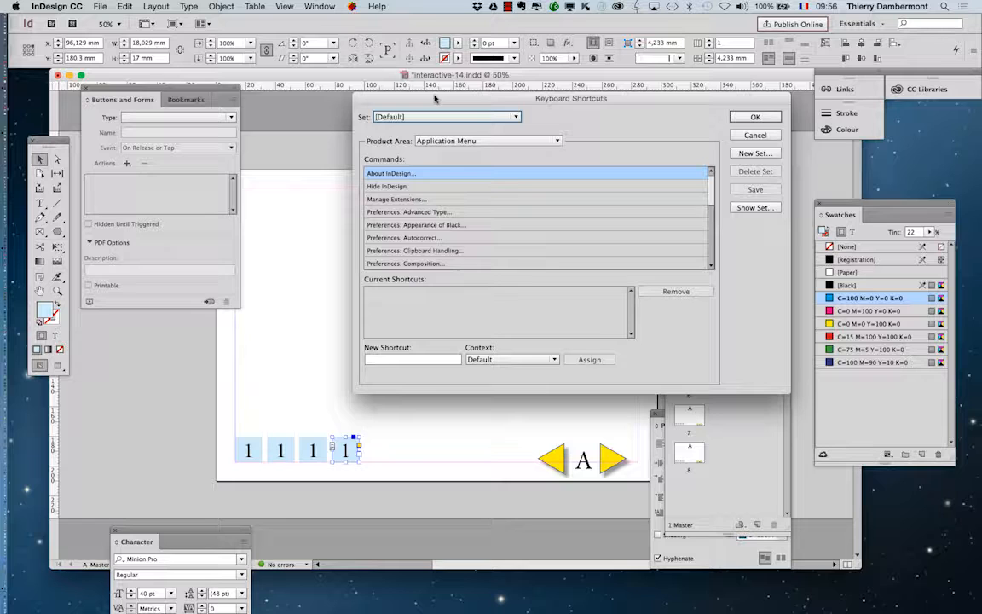
mouse_move(661, 139)
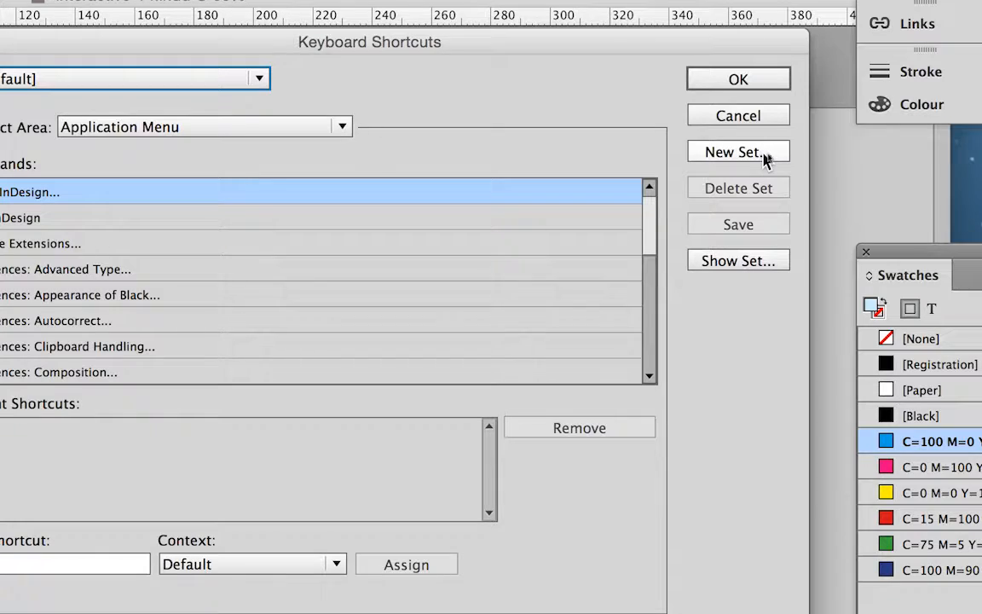
click(738, 151)
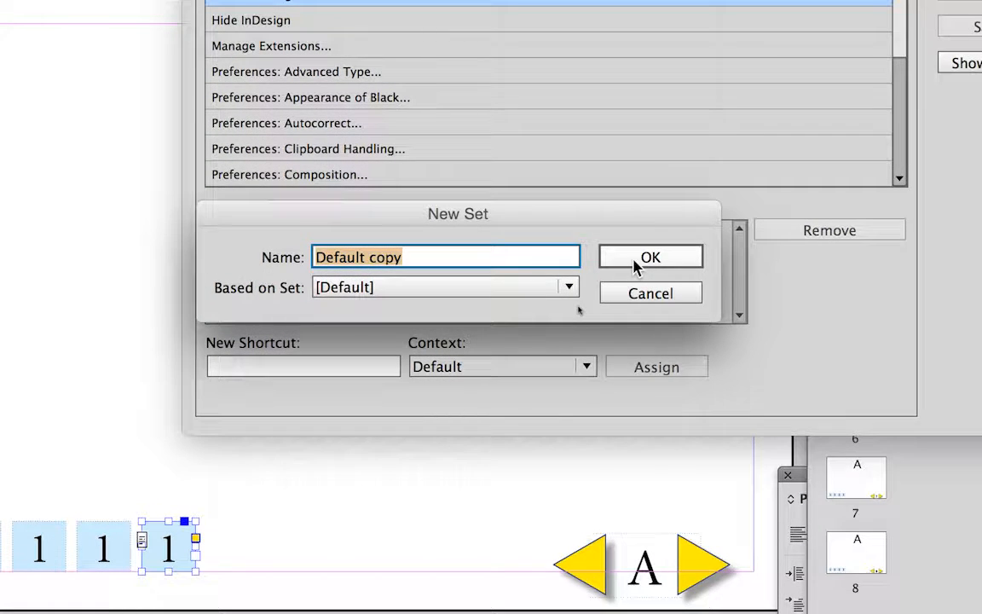
click(651, 257)
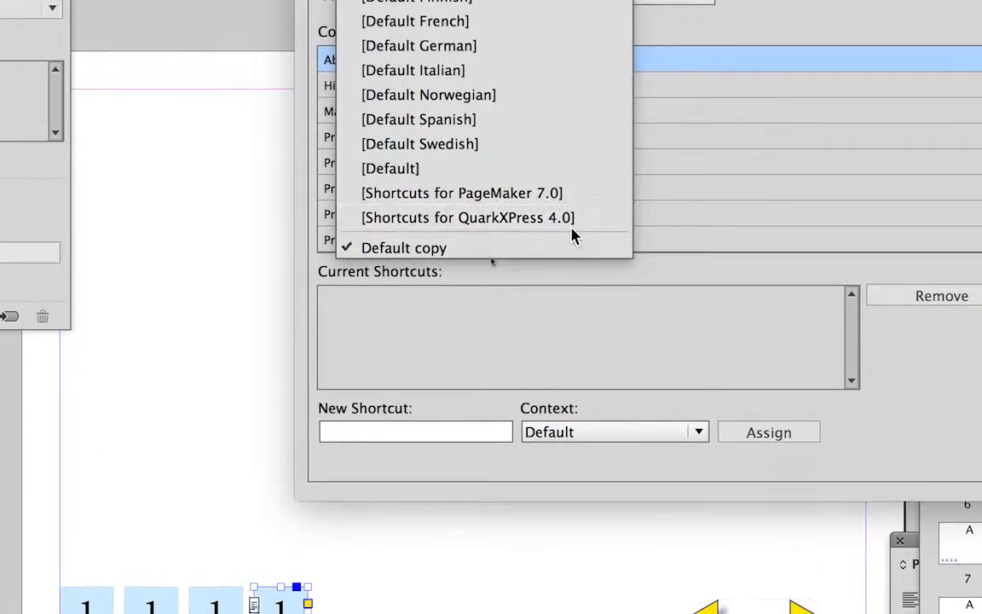
click(403, 248)
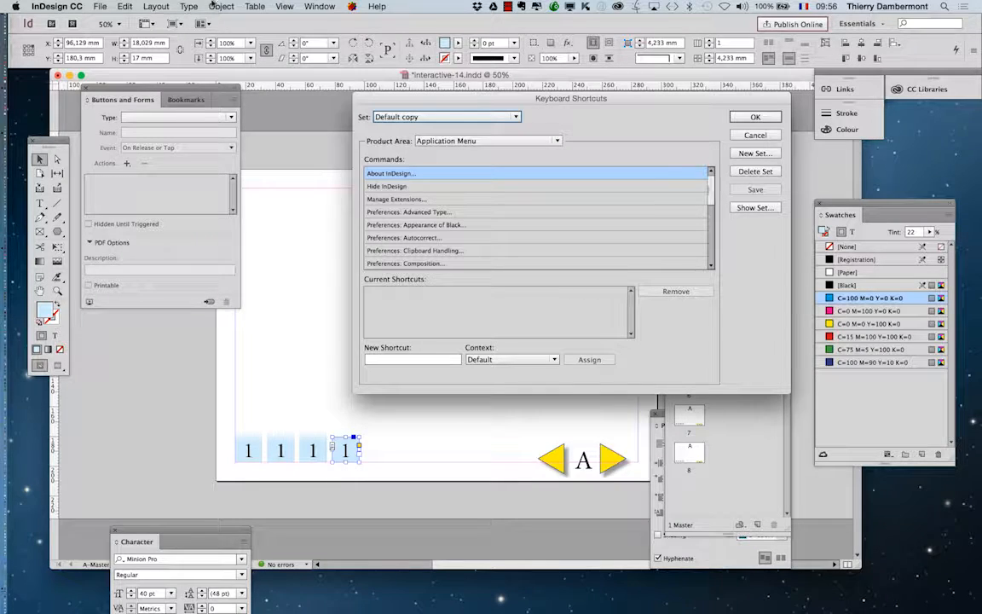
Set Product Area to Object Menu and select 'Transform Again: Transform Again' in Commands
click(220, 6)
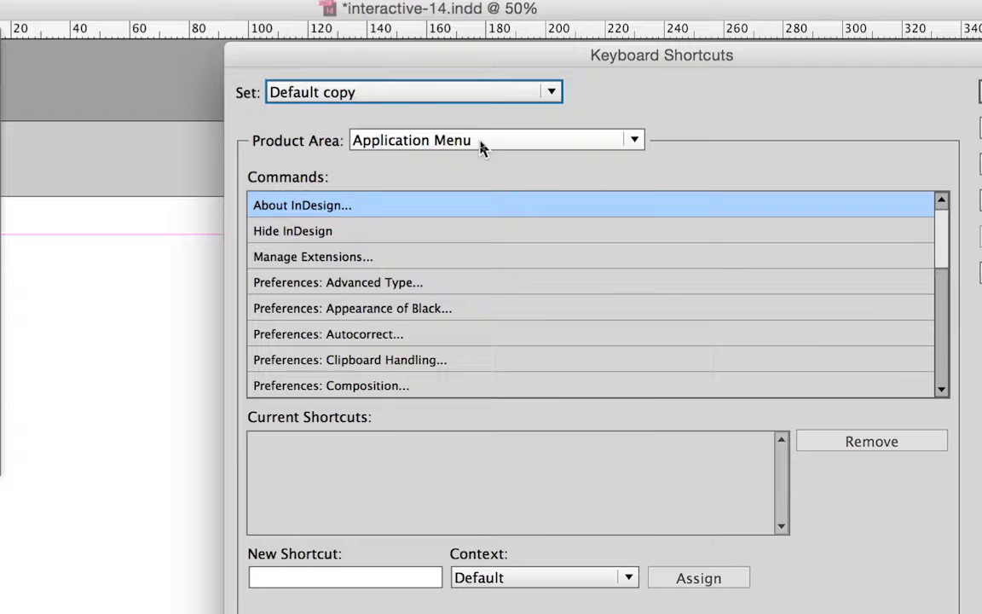
click(633, 139)
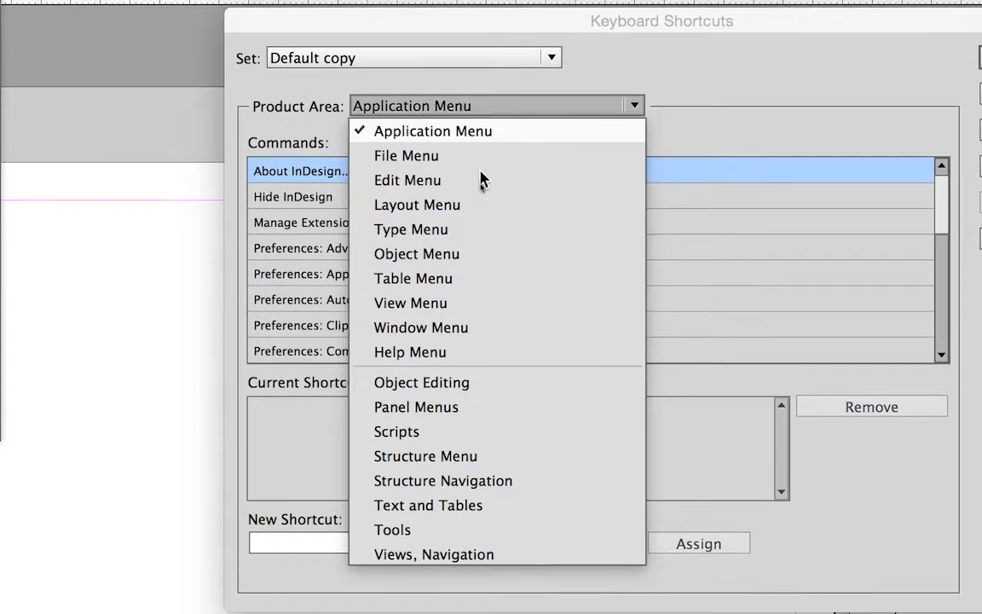
click(416, 253)
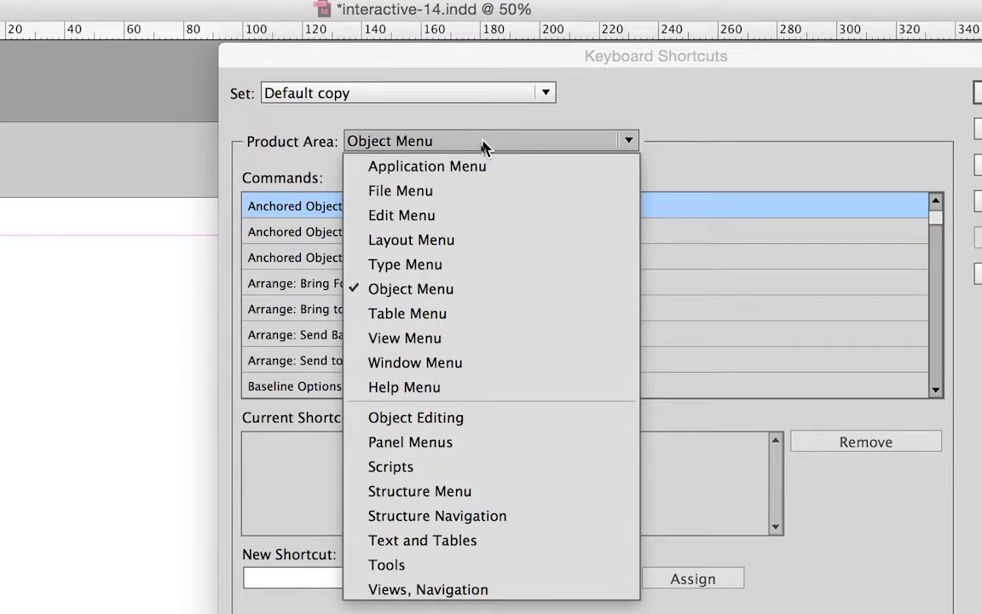
click(411, 289)
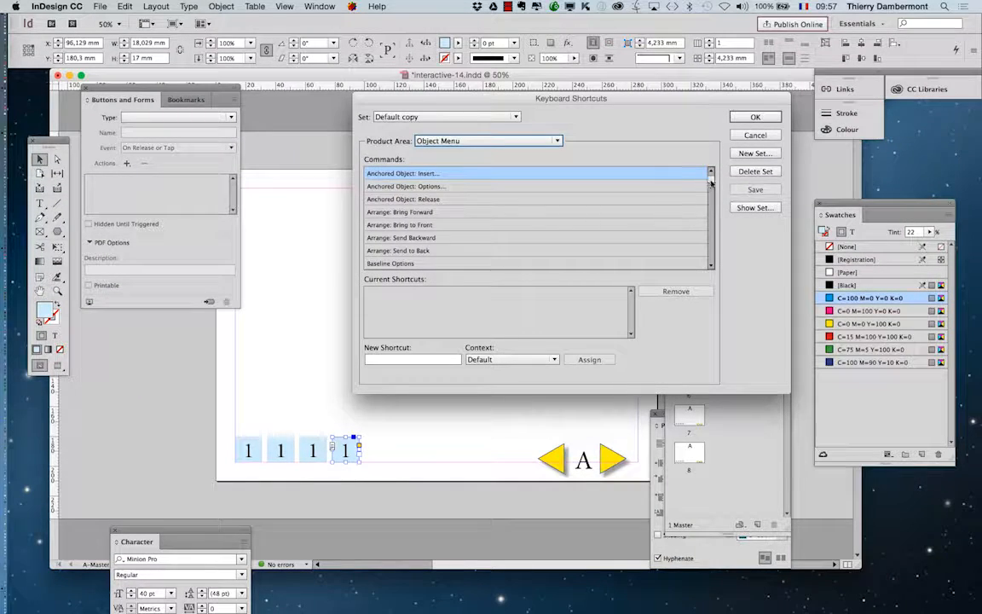
scroll(down, 3)
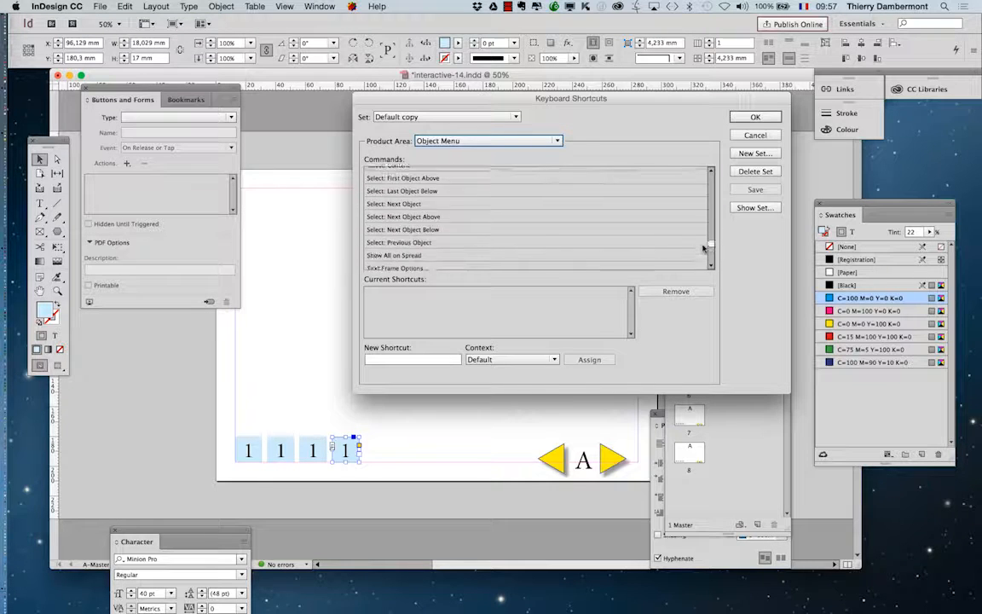
scroll(down, 3)
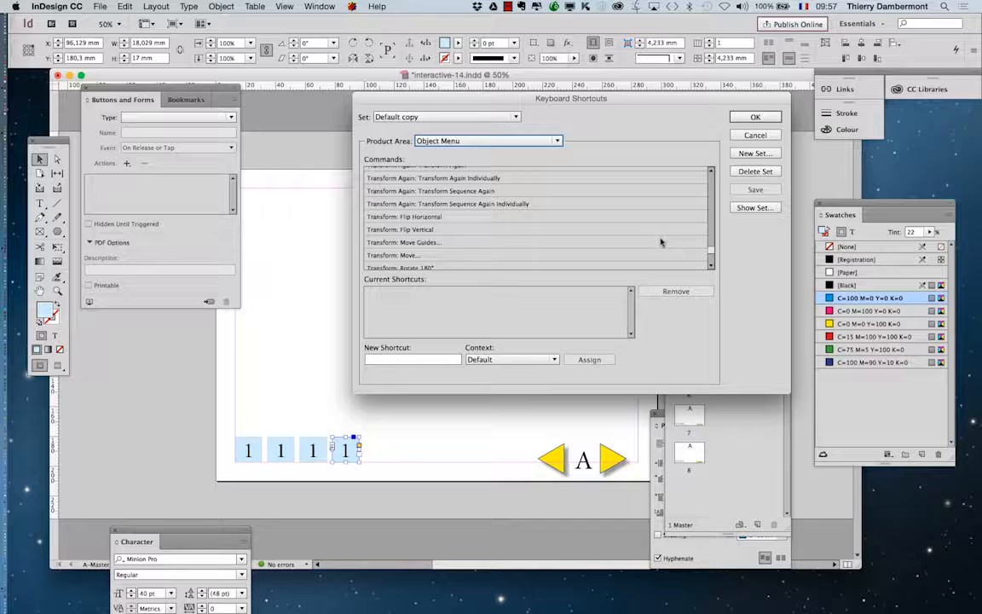
scroll(up, 3)
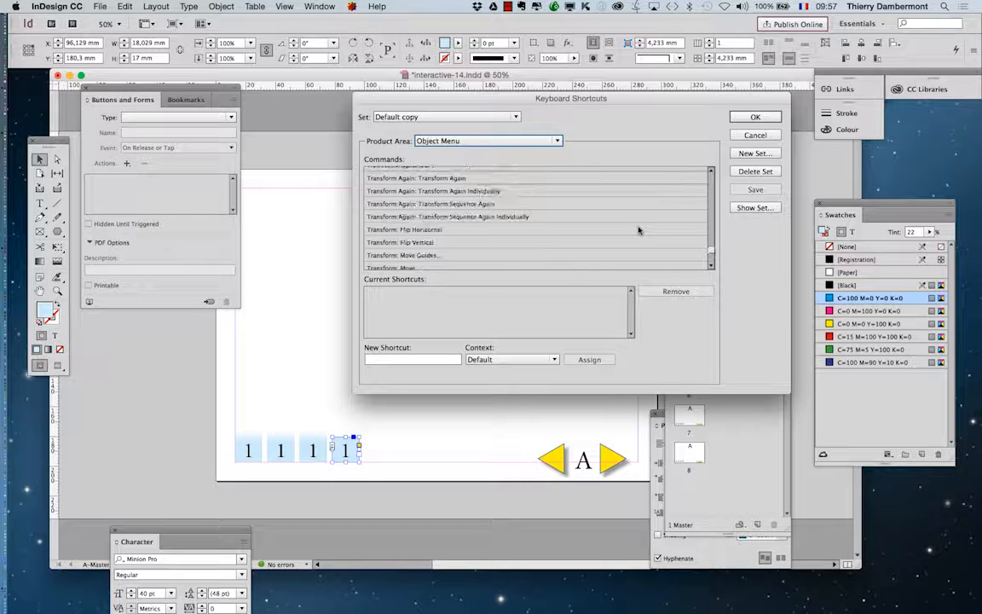
scroll(up, 3)
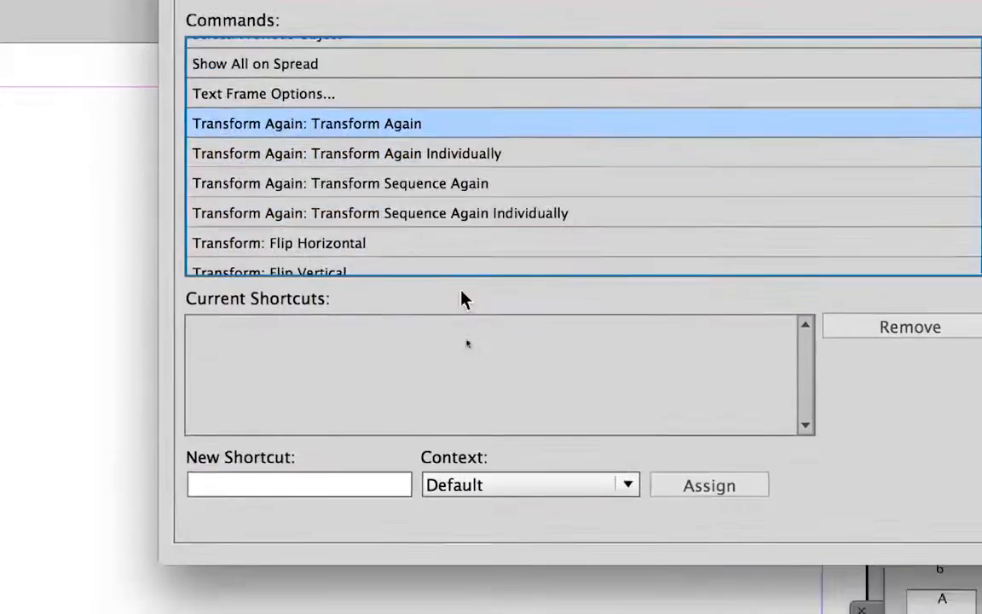
click(298, 483)
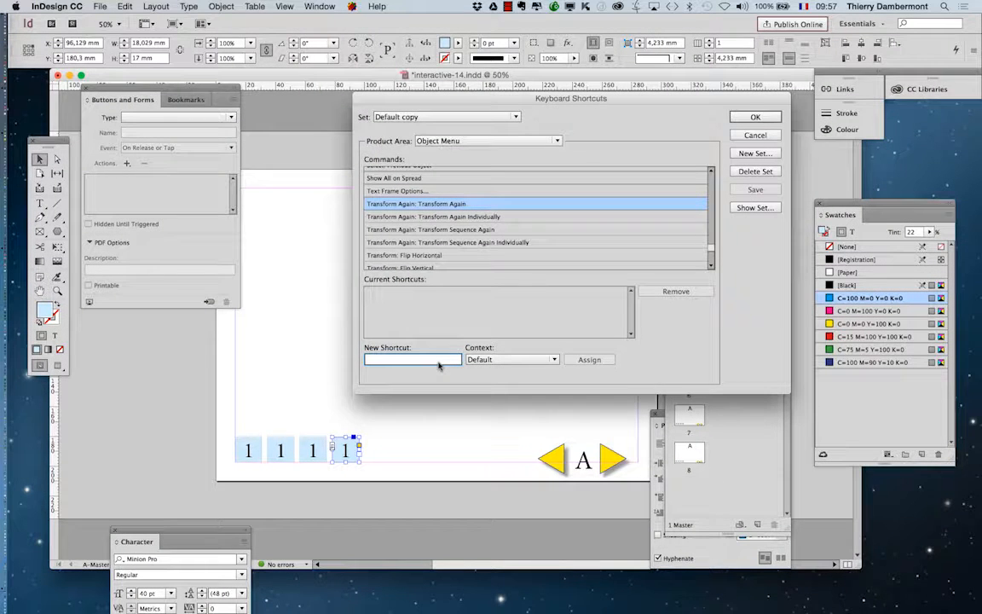
Enter Opt+Cmd+K as Transform Again's new shortcut and close Keyboard Shortcuts with OK
text(Opt+Cmd+K)
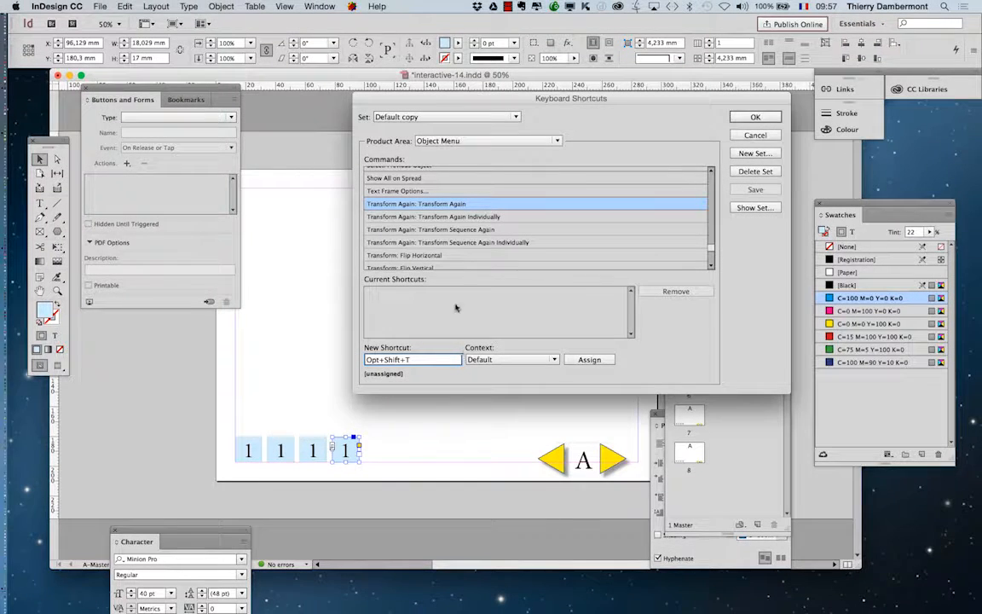
click(753, 134)
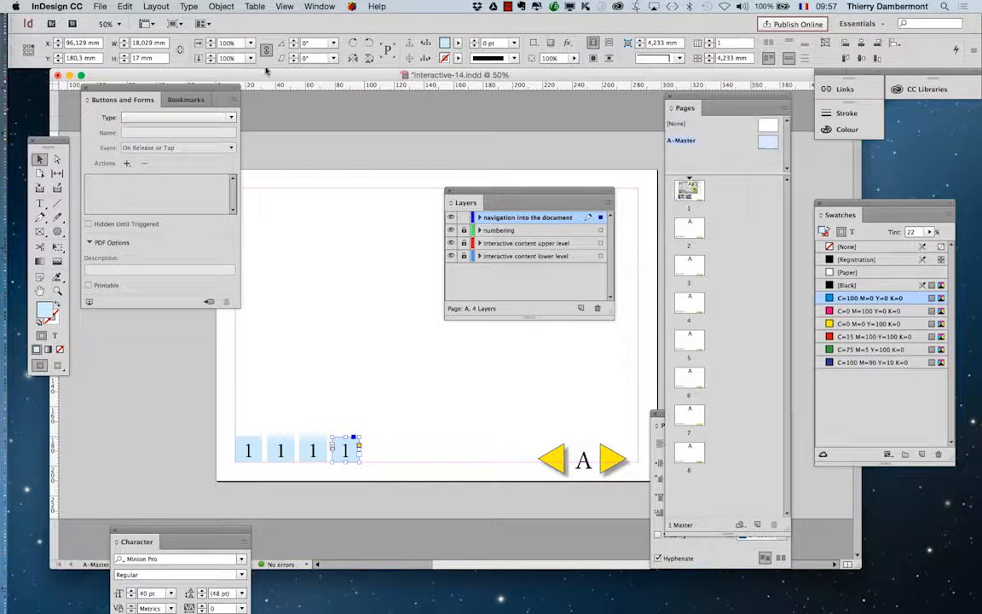
Repeat Transform Again until eight cyan '1' squares fill the bottom row
click(221, 7)
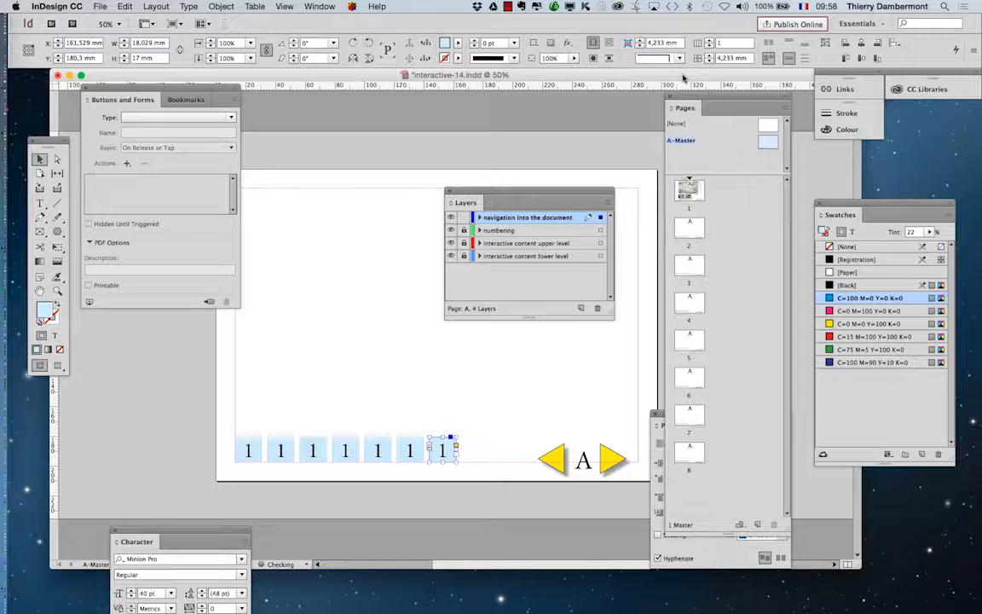
drag(442, 450, 473, 450)
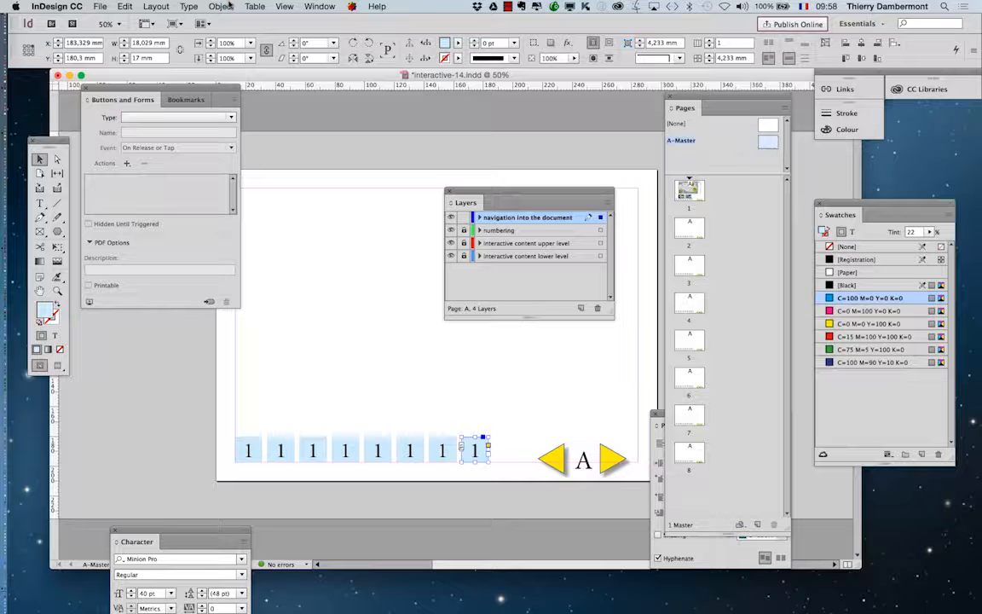
click(40, 203)
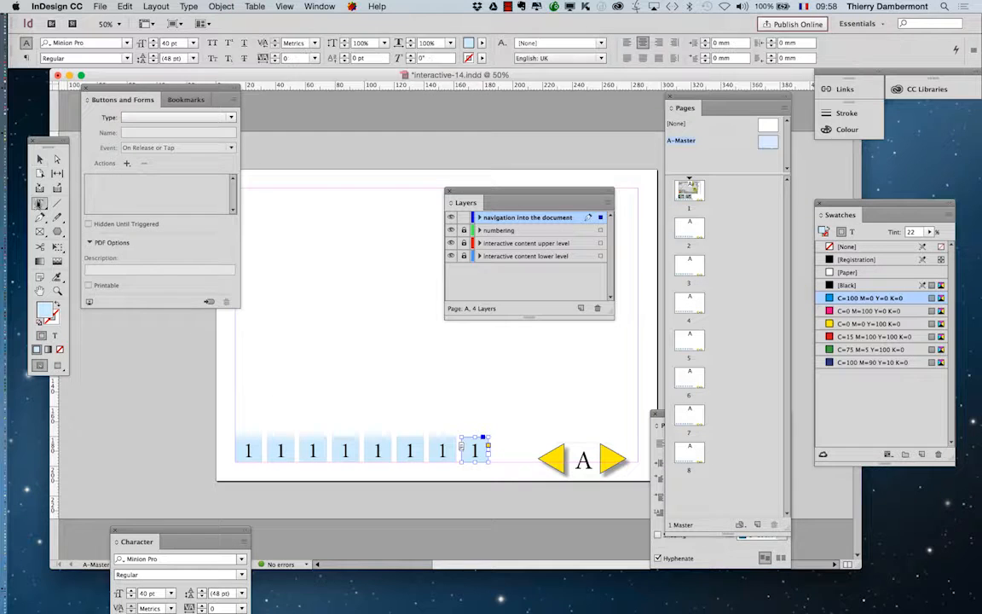